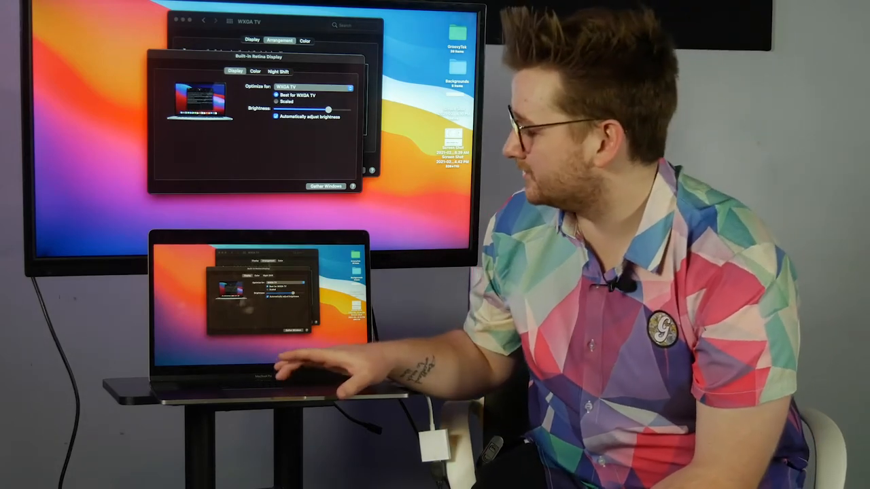
Step: Show the Displays pane in System Preferences with the LG FULL HD monitor's settings
click(15, 4)
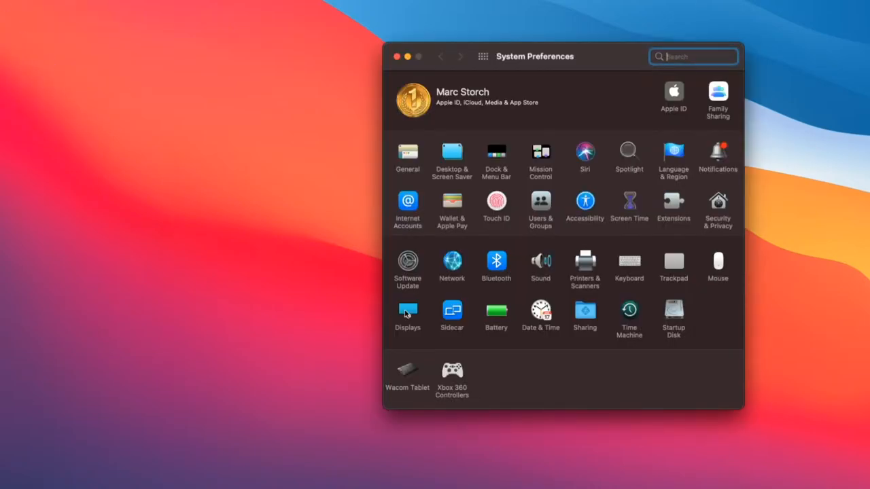
click(407, 315)
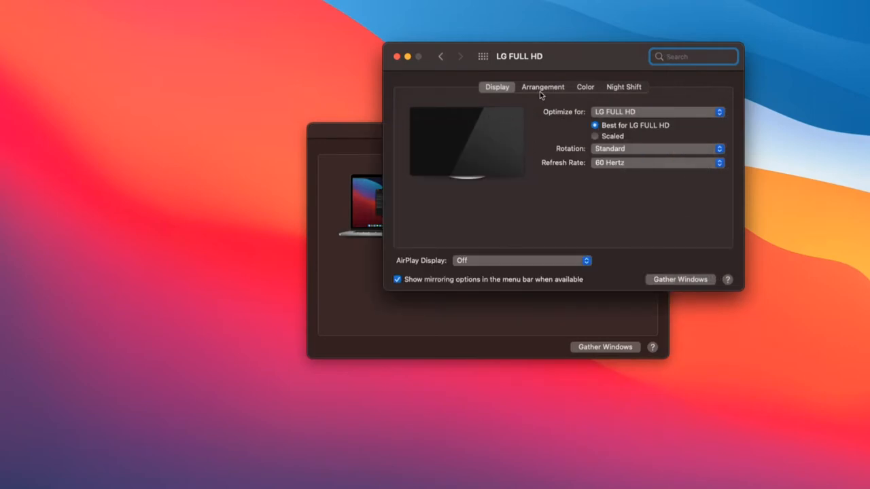